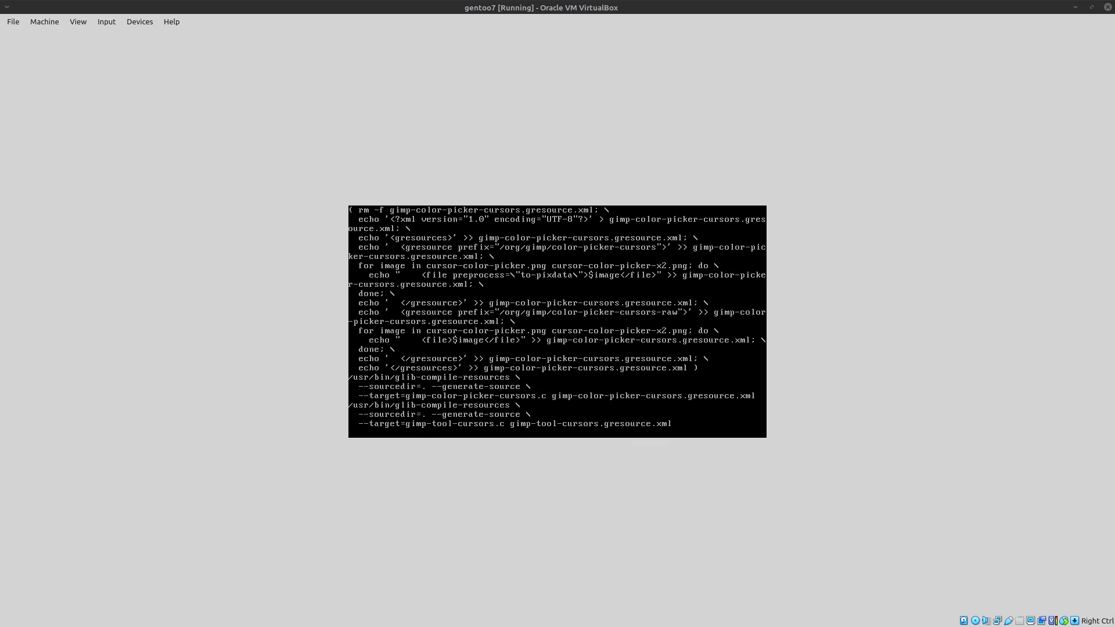
# Step: Scroll through the terminal and begin the 'man' command at the shell prompt
pyautogui.scroll(-3)
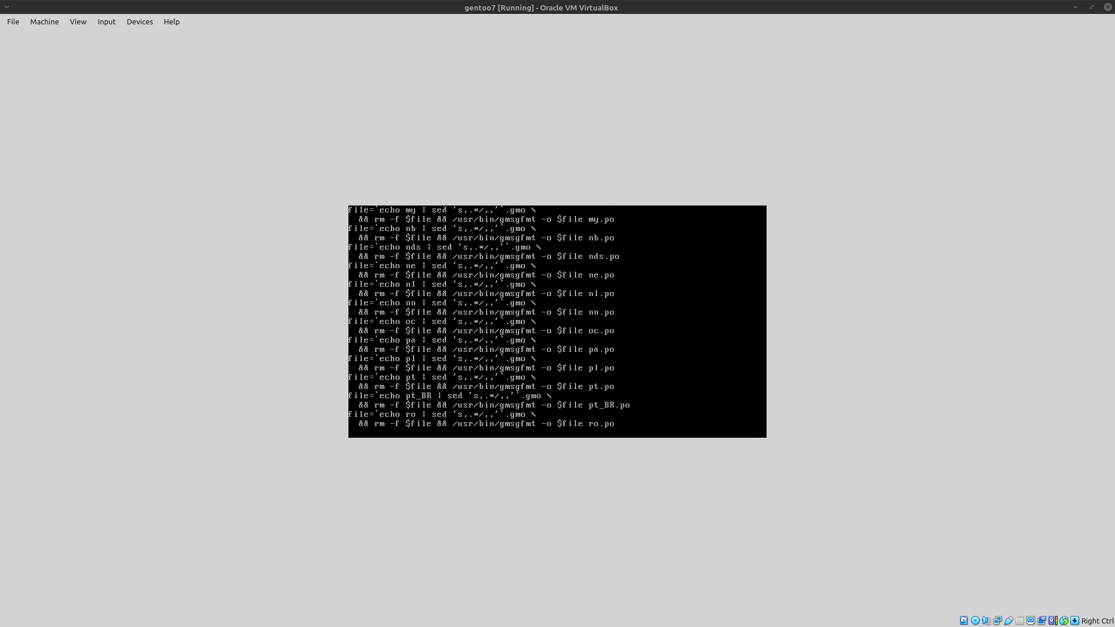
pyautogui.scroll(3)
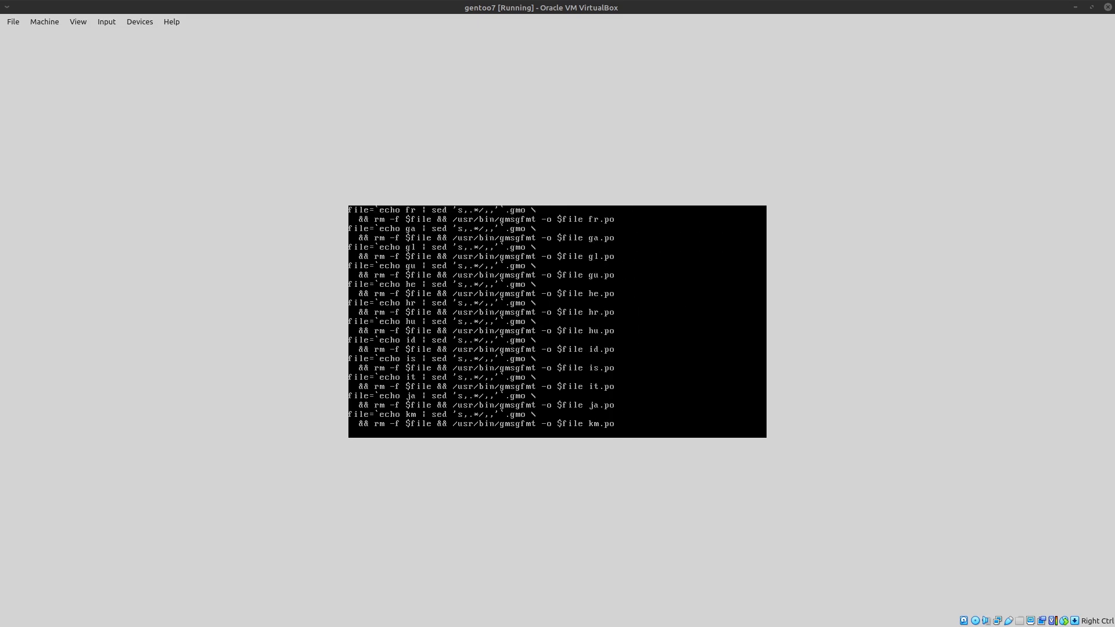
pyautogui.scroll(-3)
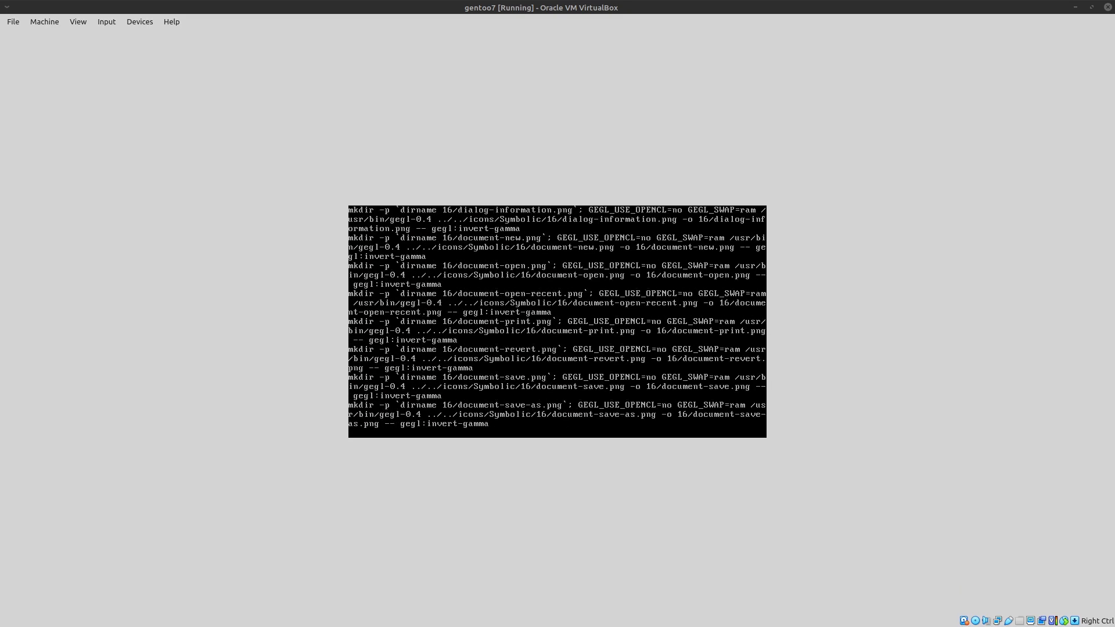
pyautogui.scroll(-3)
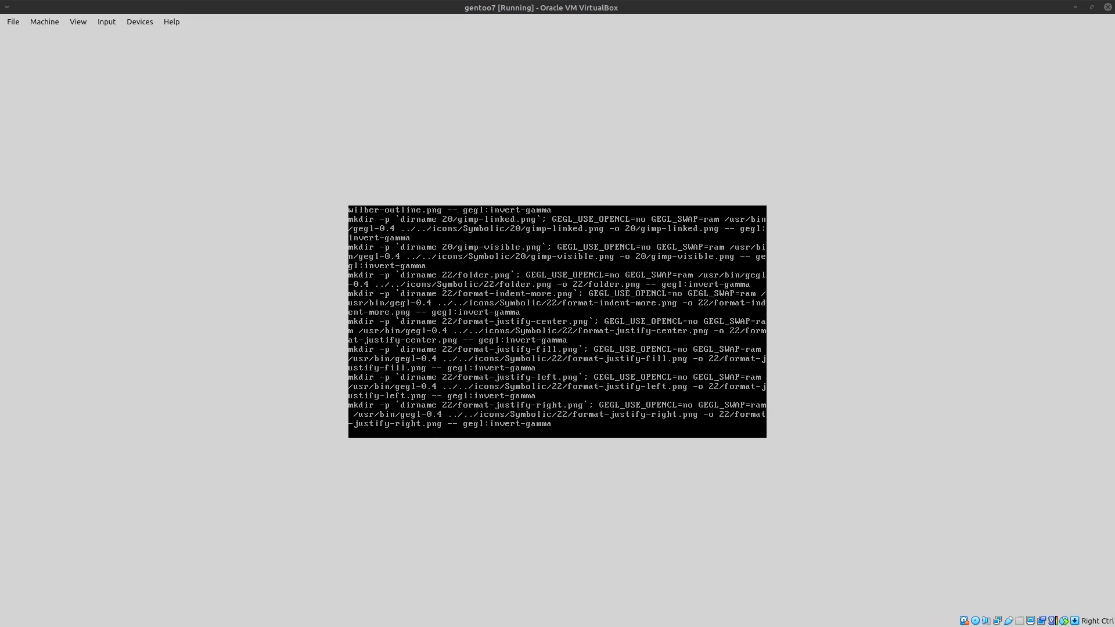
pyautogui.scroll(-3)
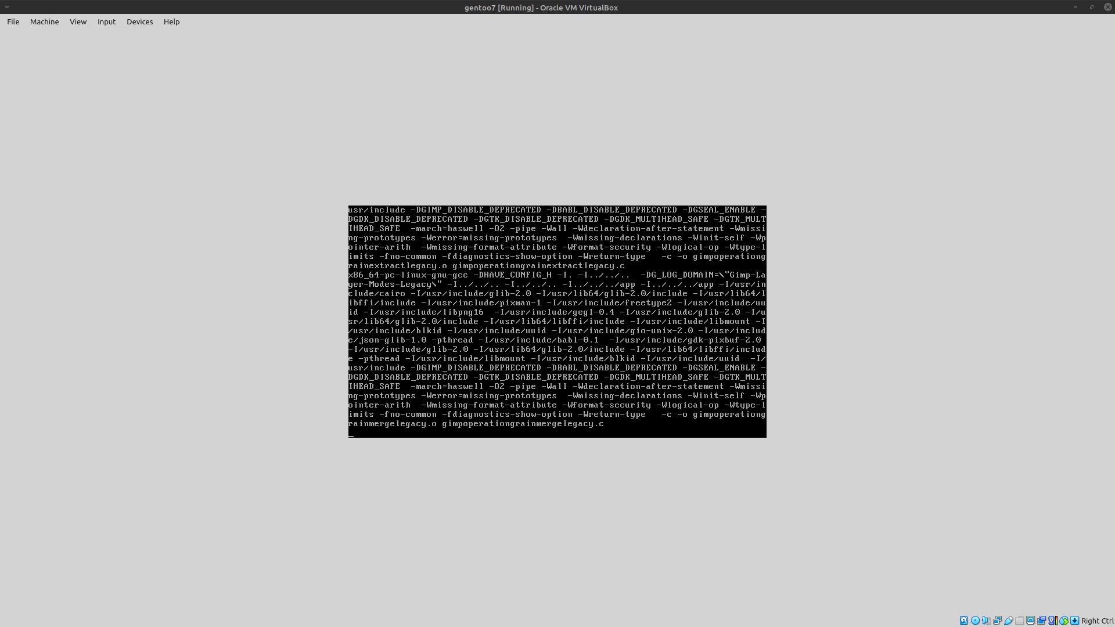
pyautogui.scroll(-3)
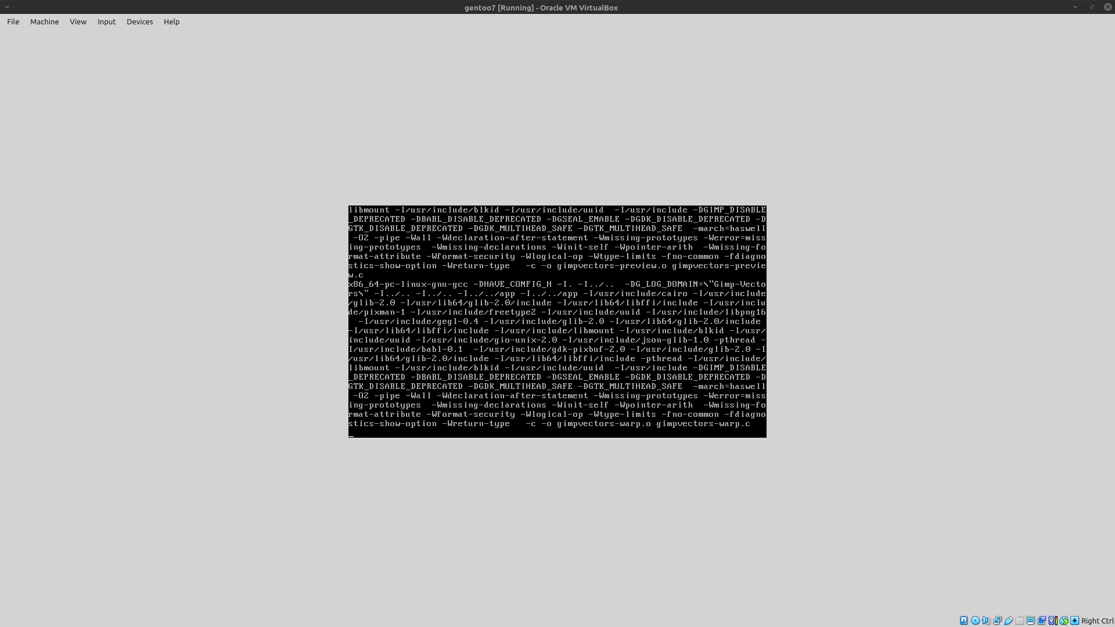
pyautogui.scroll(-3)
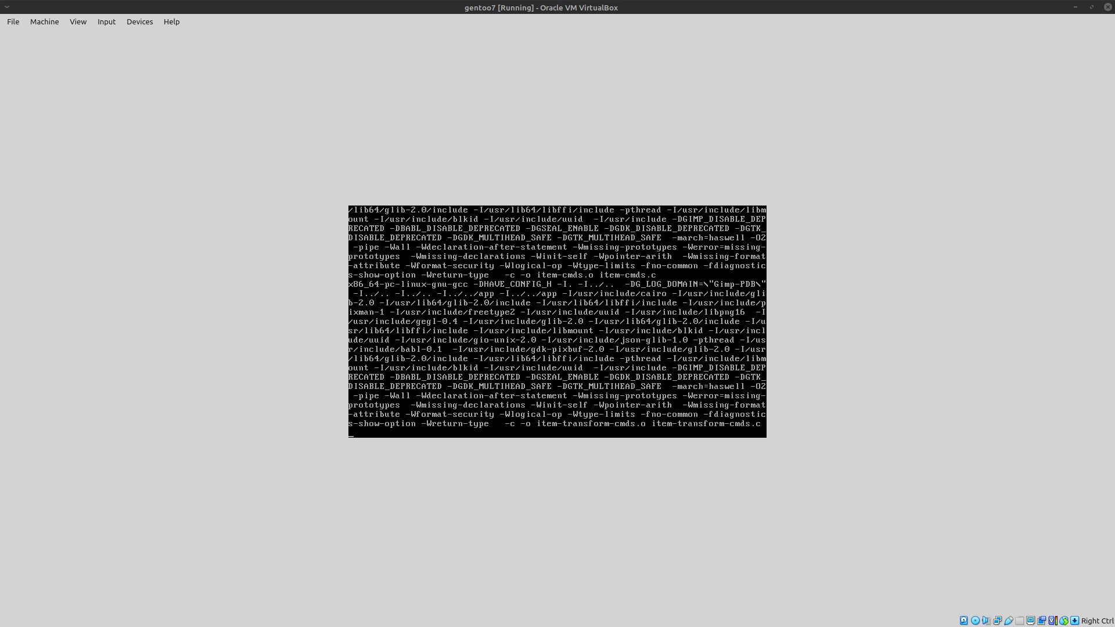
pyautogui.scroll(-3)
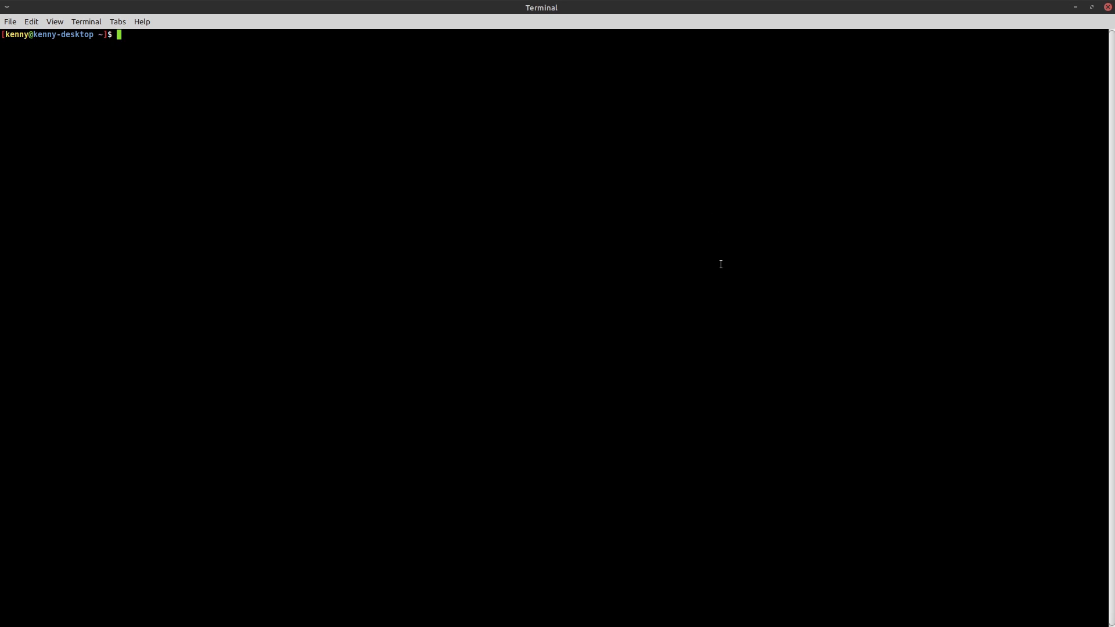
pyautogui.write('man')
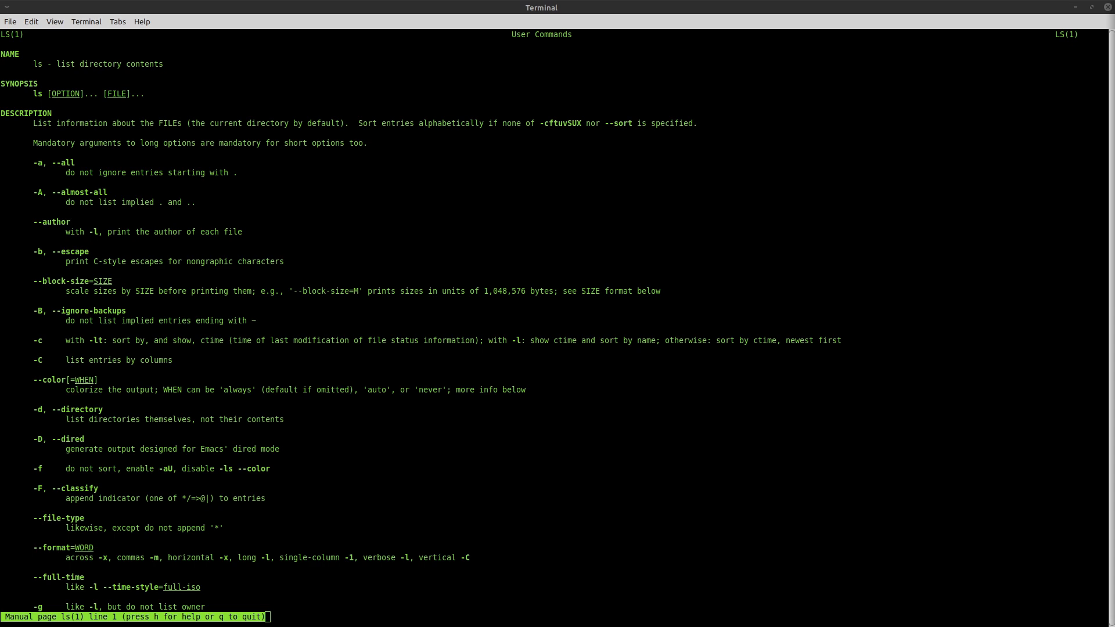
pyautogui.moveTo(276, 4)
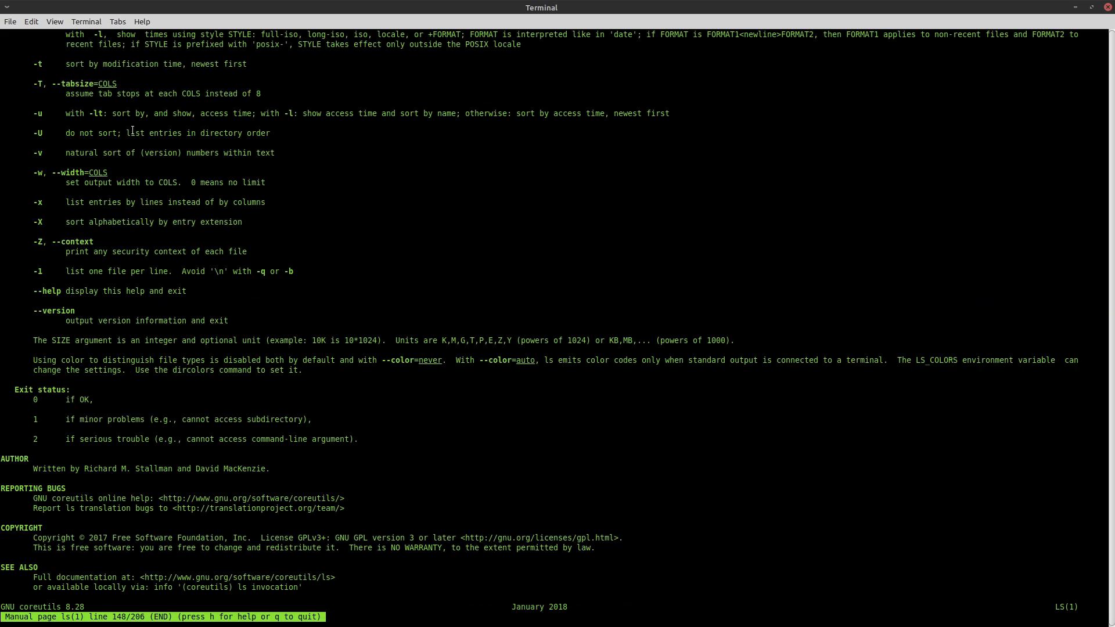
# Step: Return to the first line of the ls manual page with g after reaching its end
pyautogui.scroll(3)
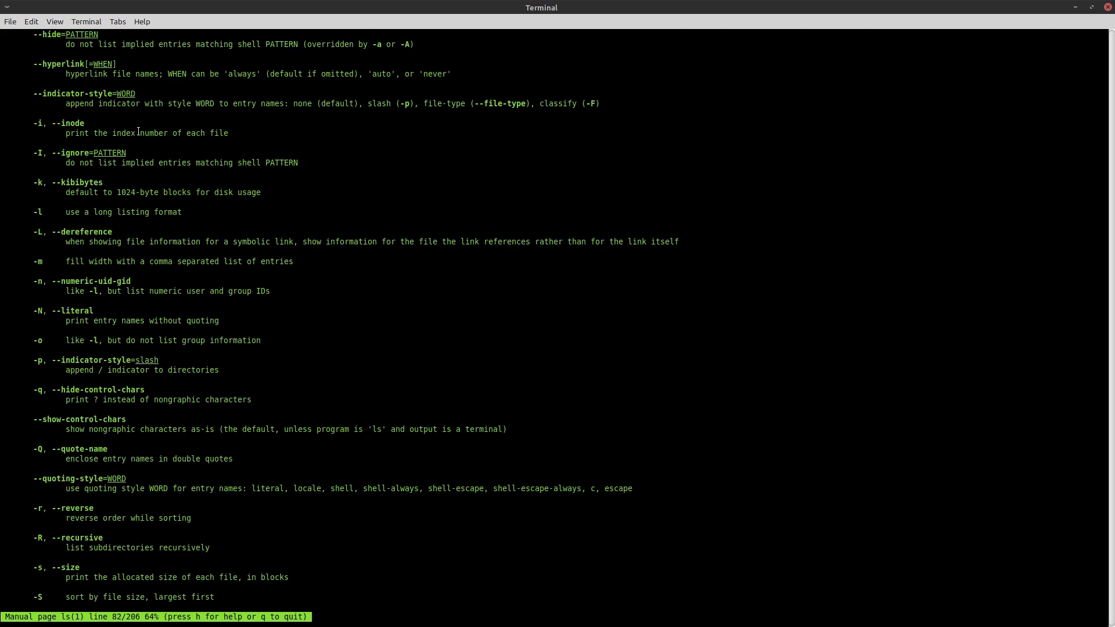
pyautogui.press('g')
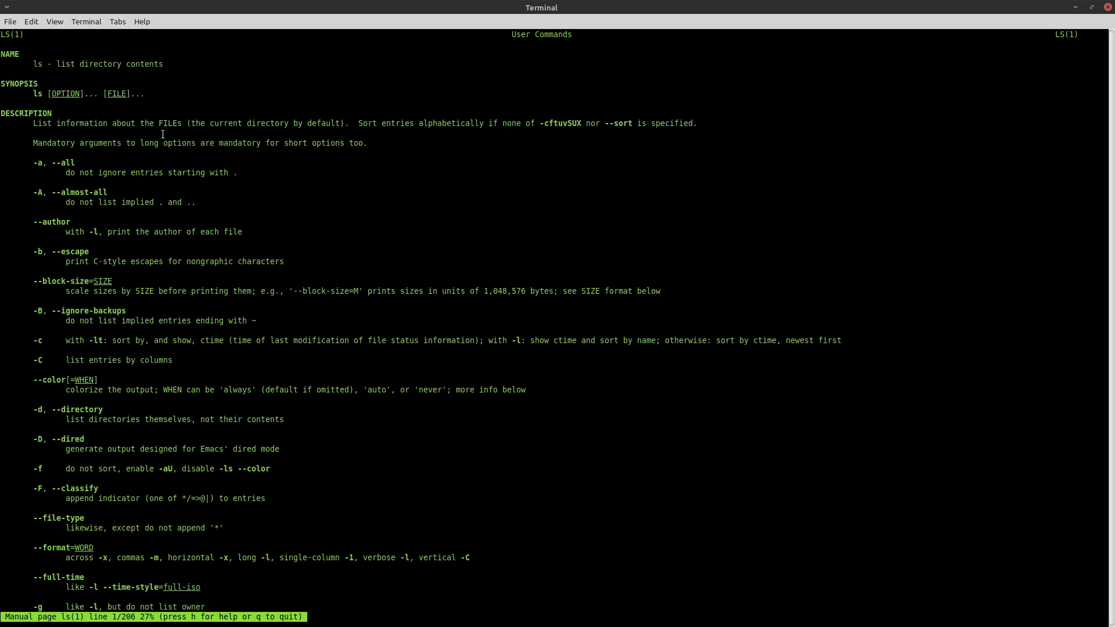